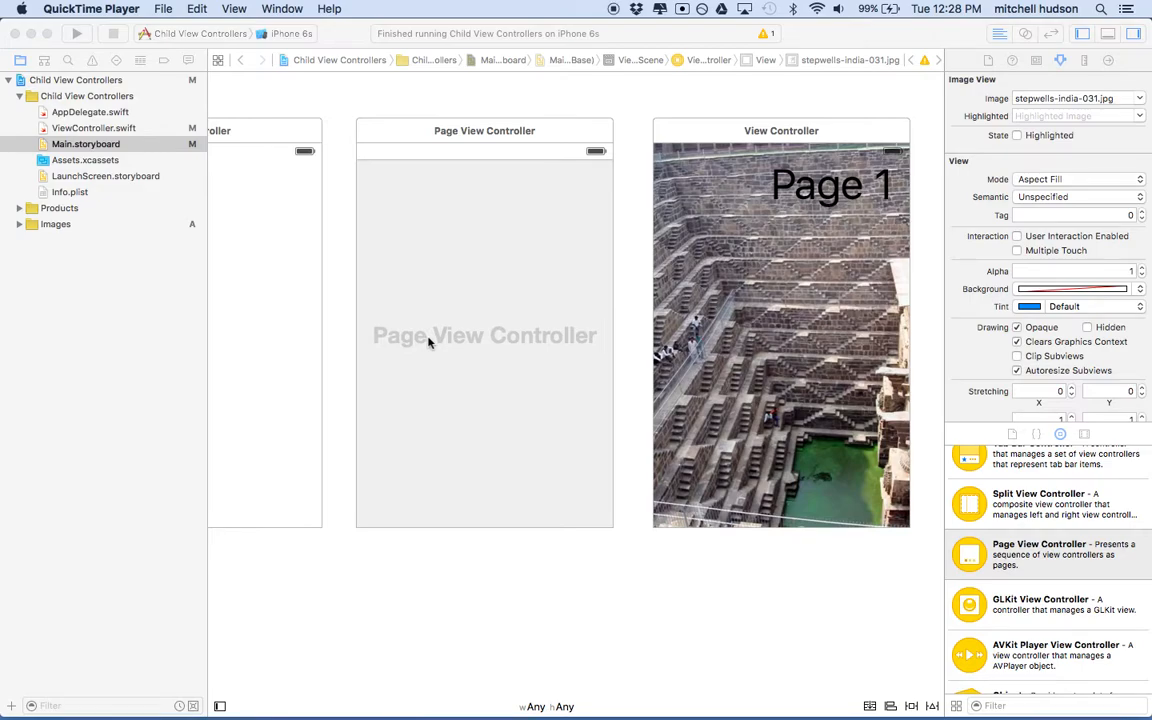
pyautogui.moveTo(436, 352)
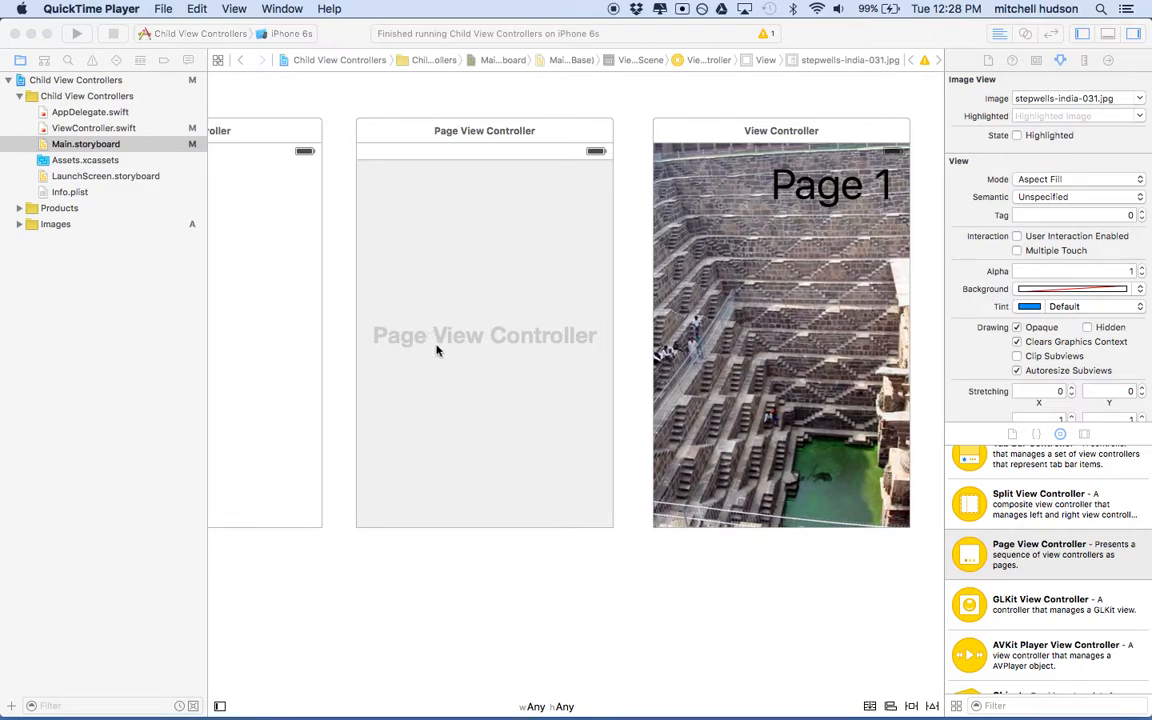
pyautogui.moveTo(484, 358)
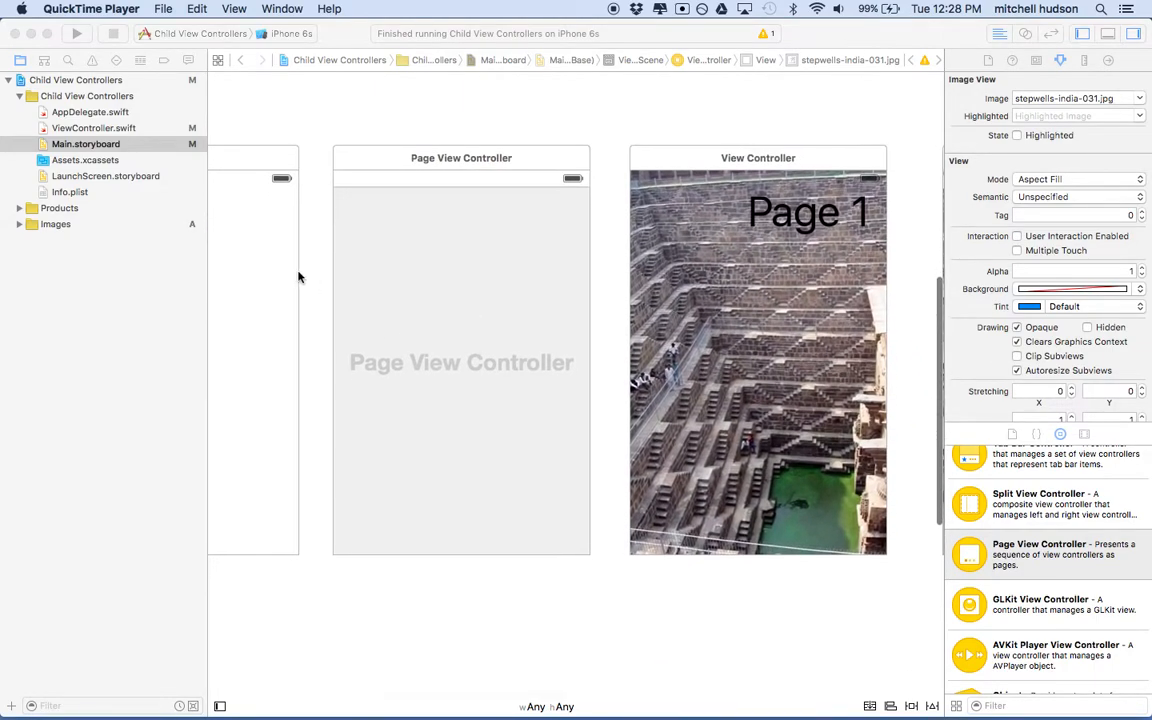
pyautogui.moveTo(108, 90)
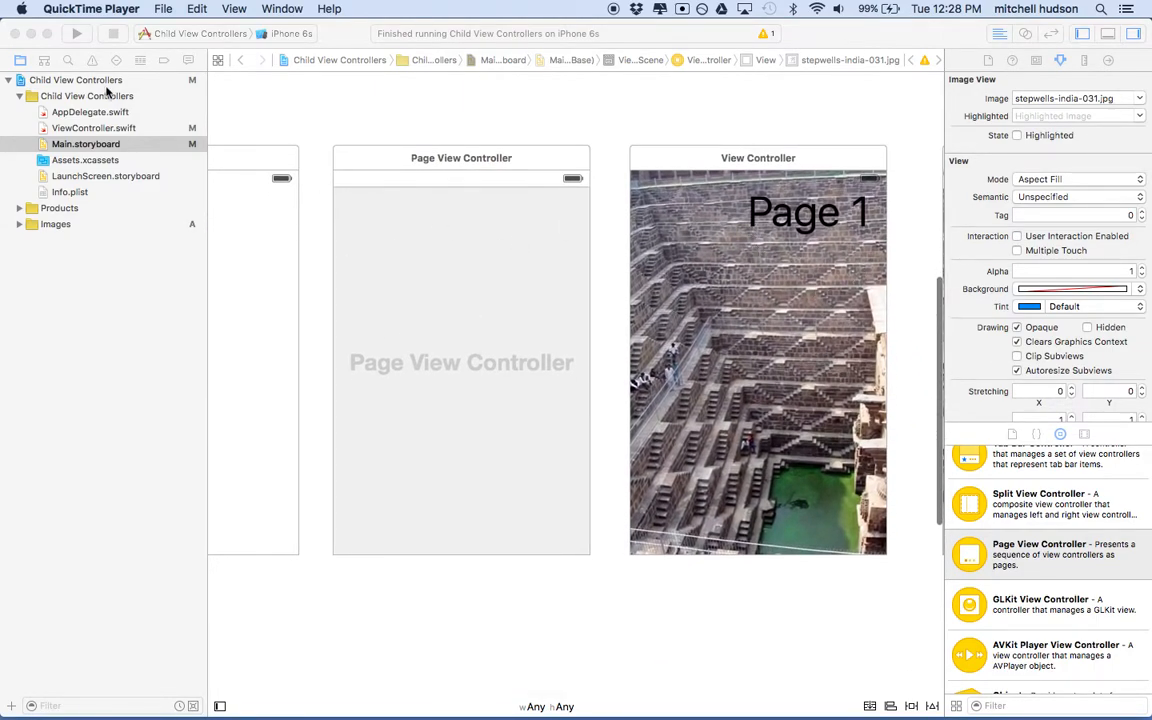
# - Rebuild and run the Child View Controllers app on the iPhone 6s simulator
pyautogui.click(76, 32)
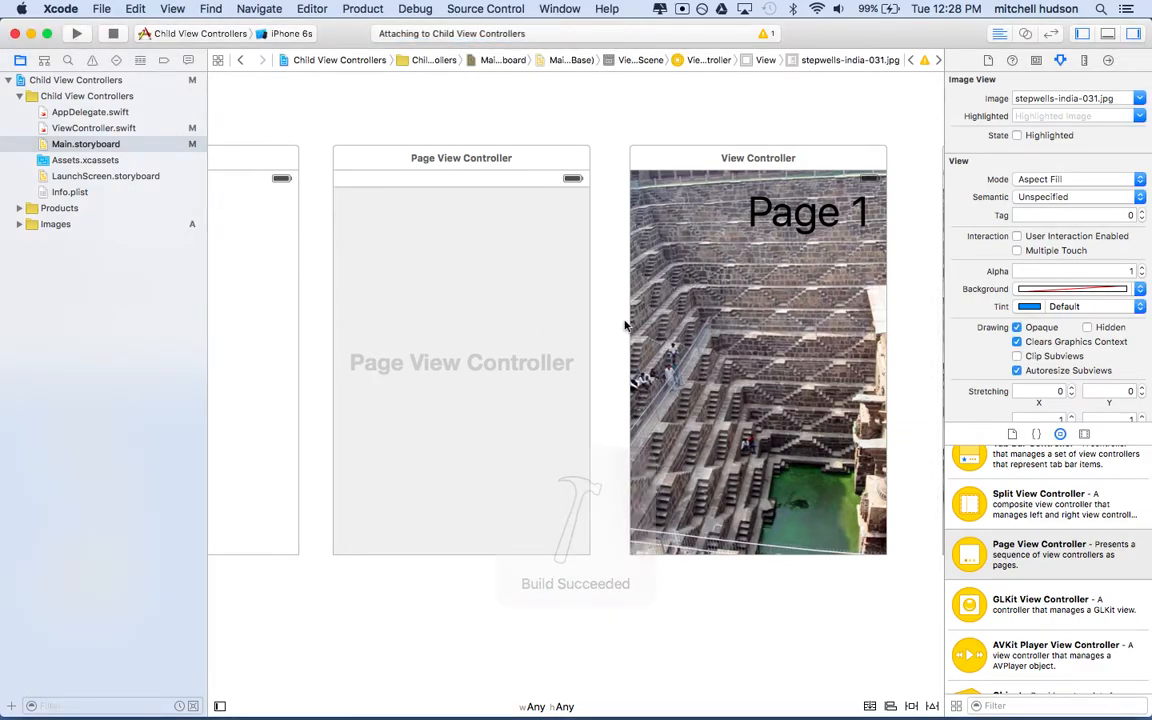
pyautogui.click(76, 32)
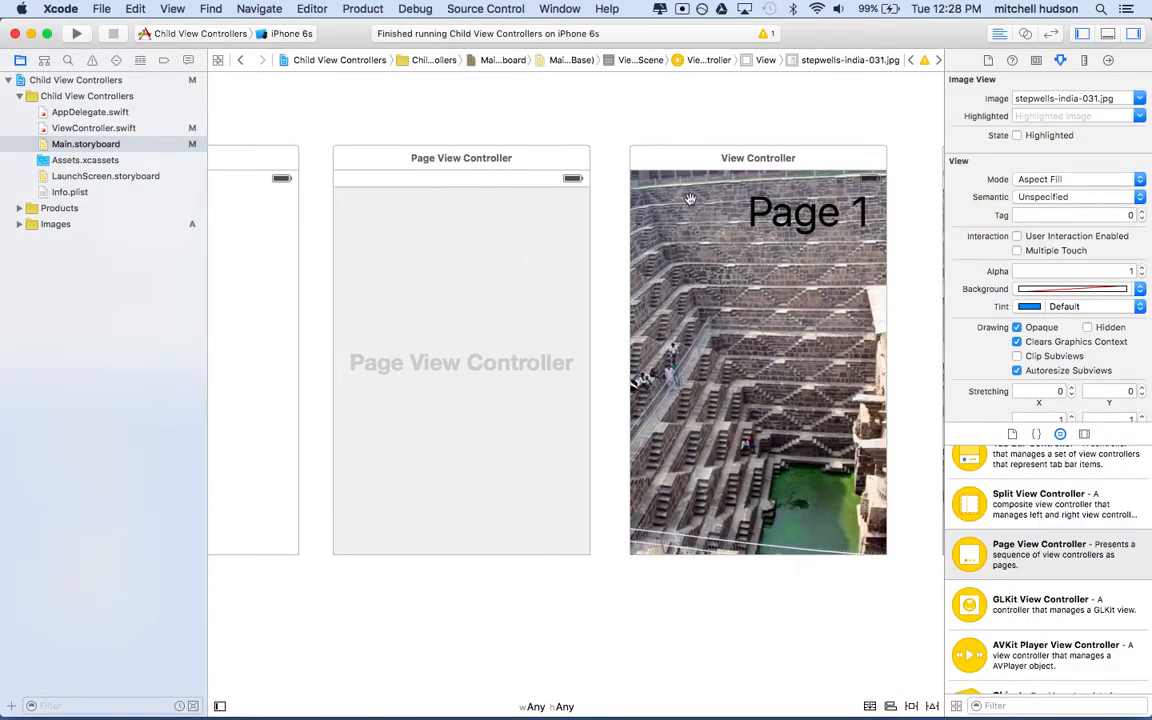
# - Enable Clip Subviews on the Page 1 stepwell image so it stays within its view bounds
pyautogui.click(756, 360)
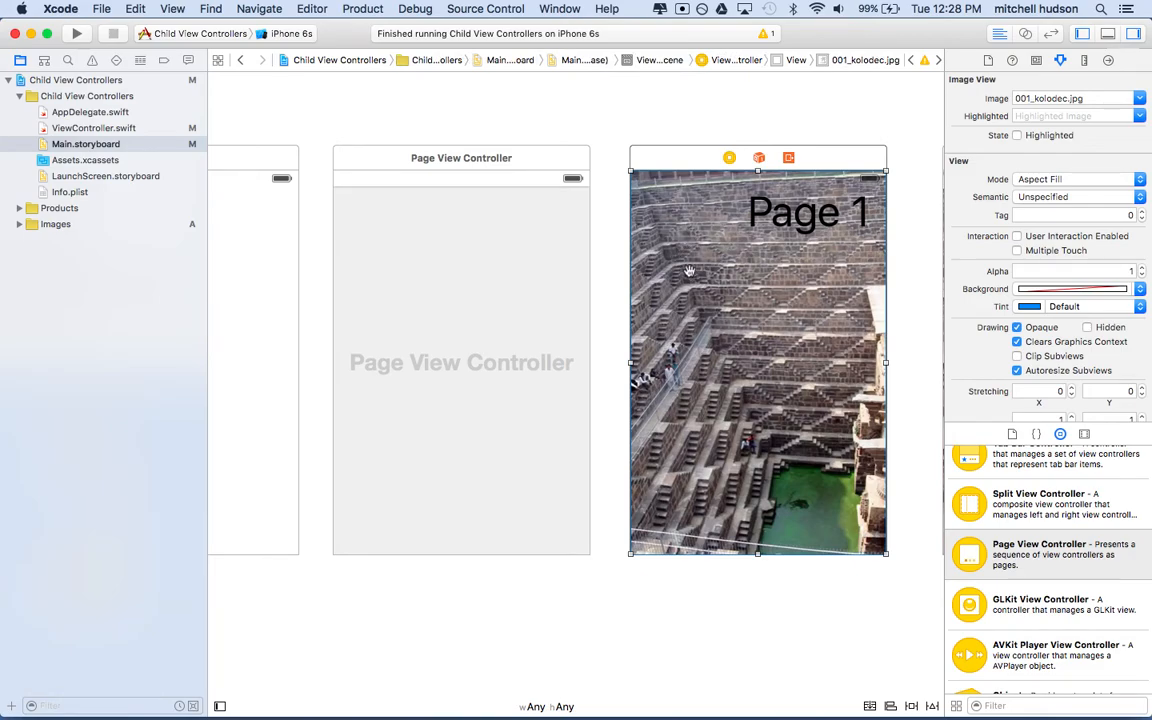
pyautogui.moveTo(648, 492)
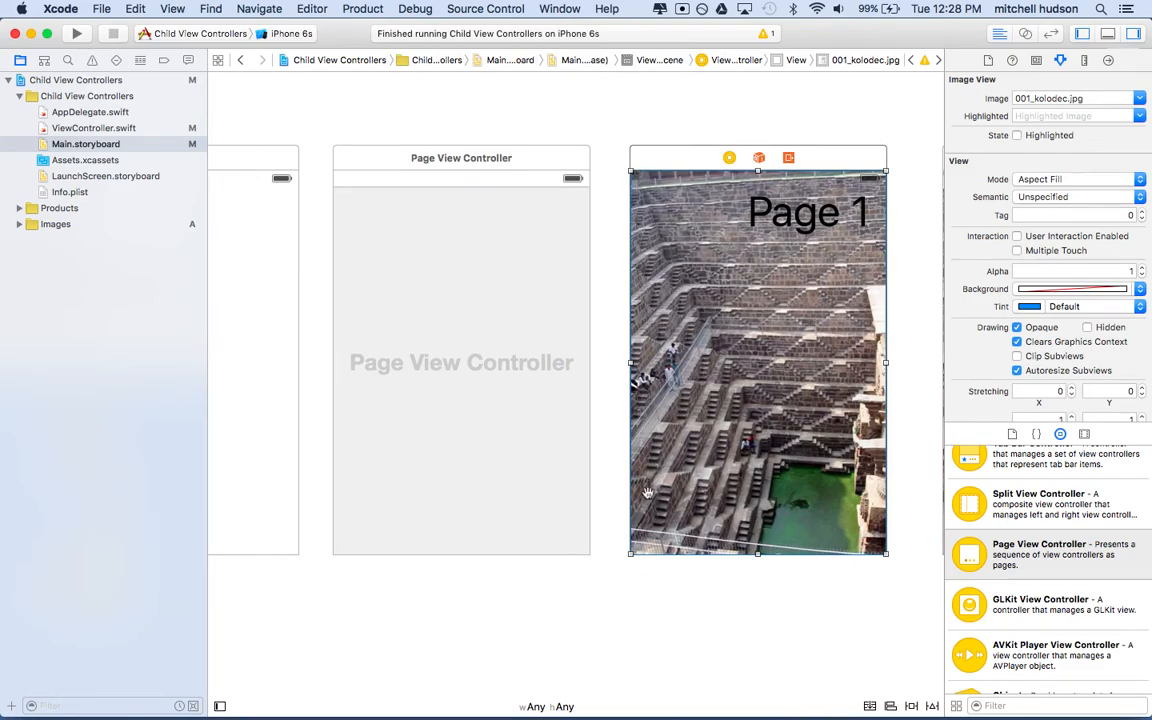
pyautogui.moveTo(870, 176)
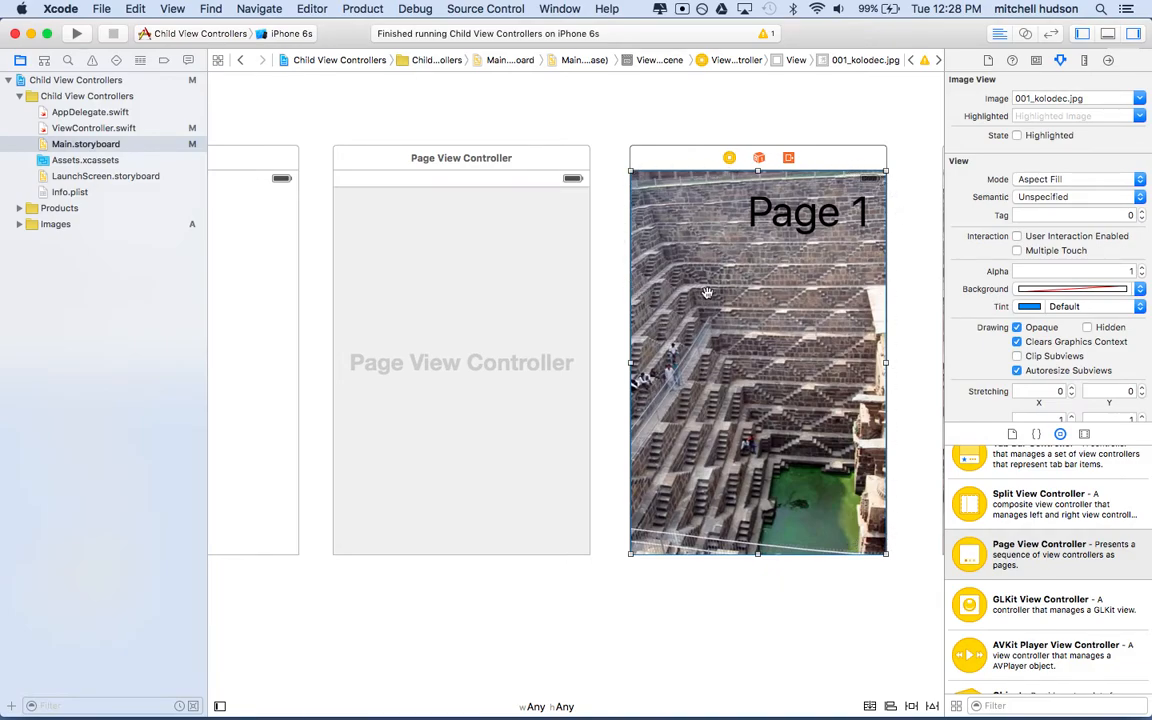
pyautogui.moveTo(680, 272)
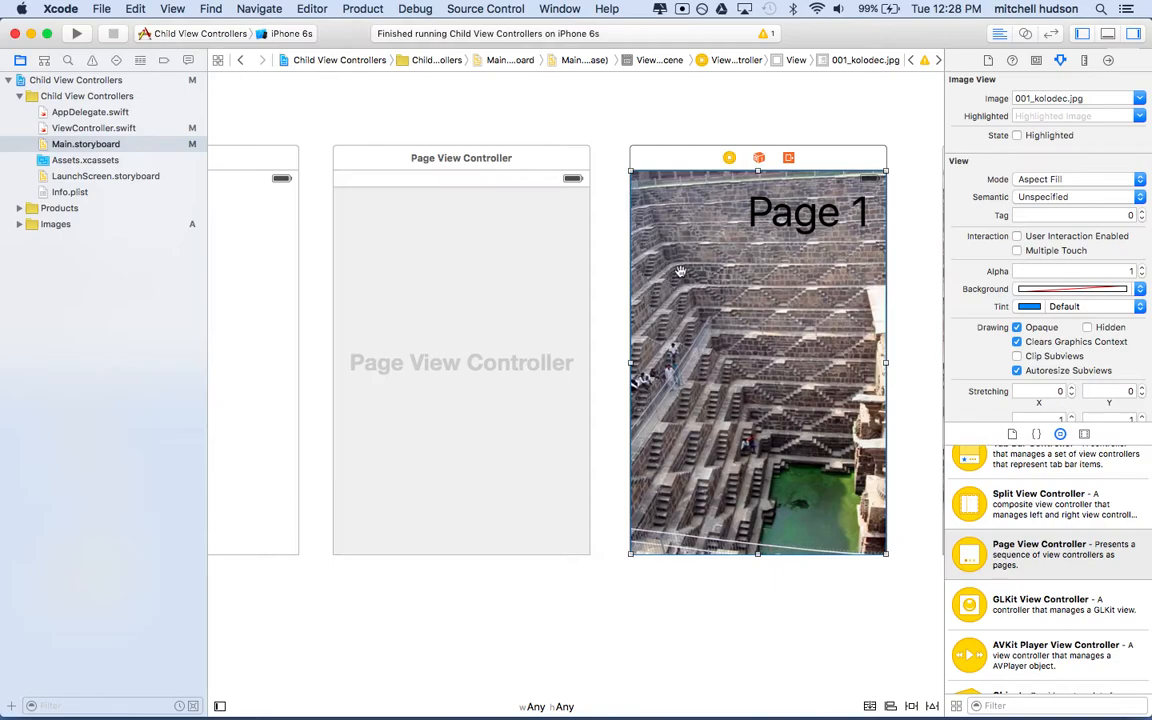
pyautogui.moveTo(596, 268)
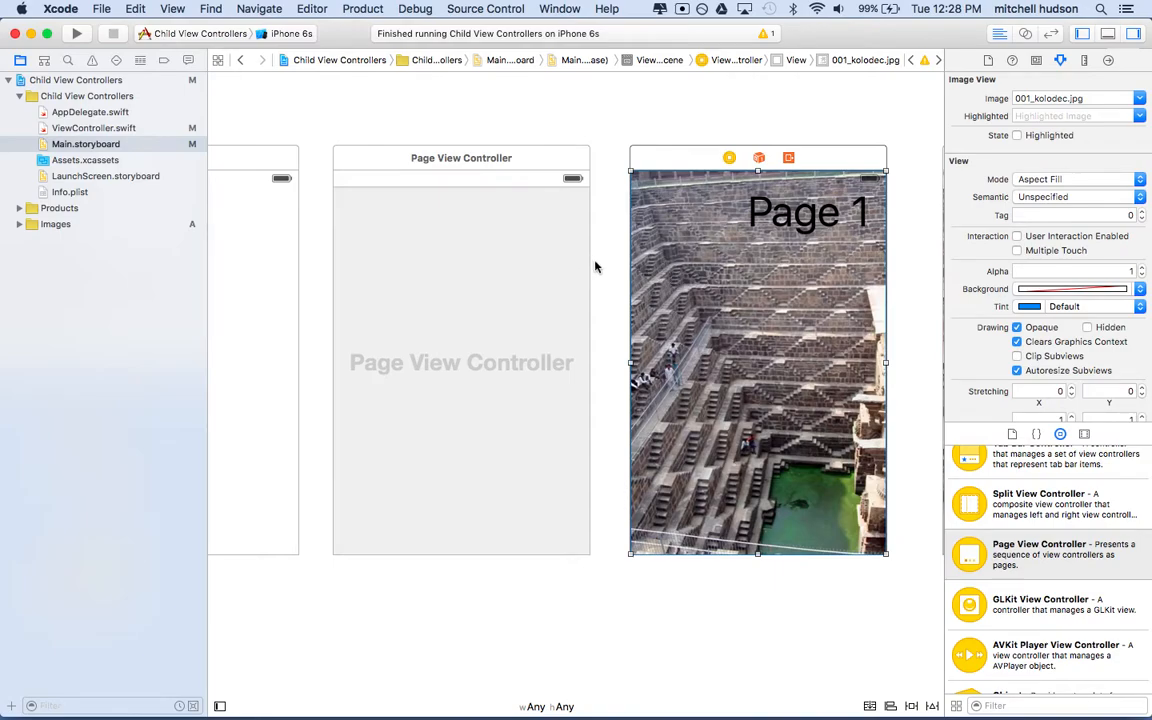
pyautogui.moveTo(932, 356)
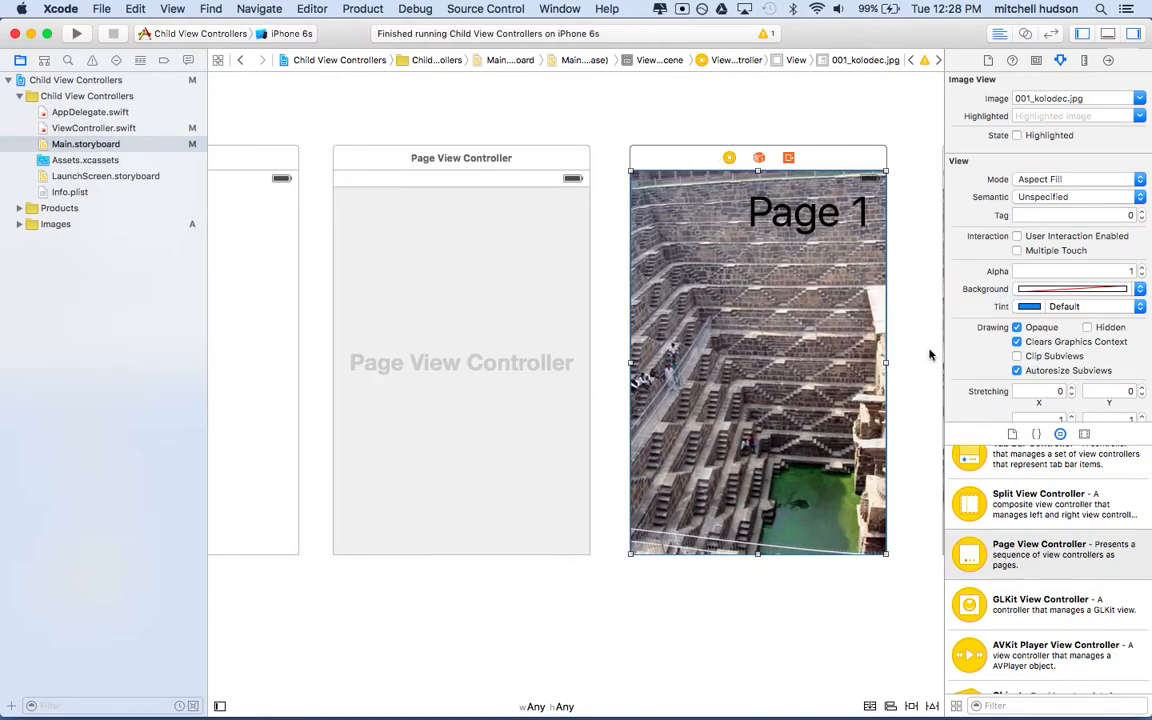
pyautogui.moveTo(784, 360)
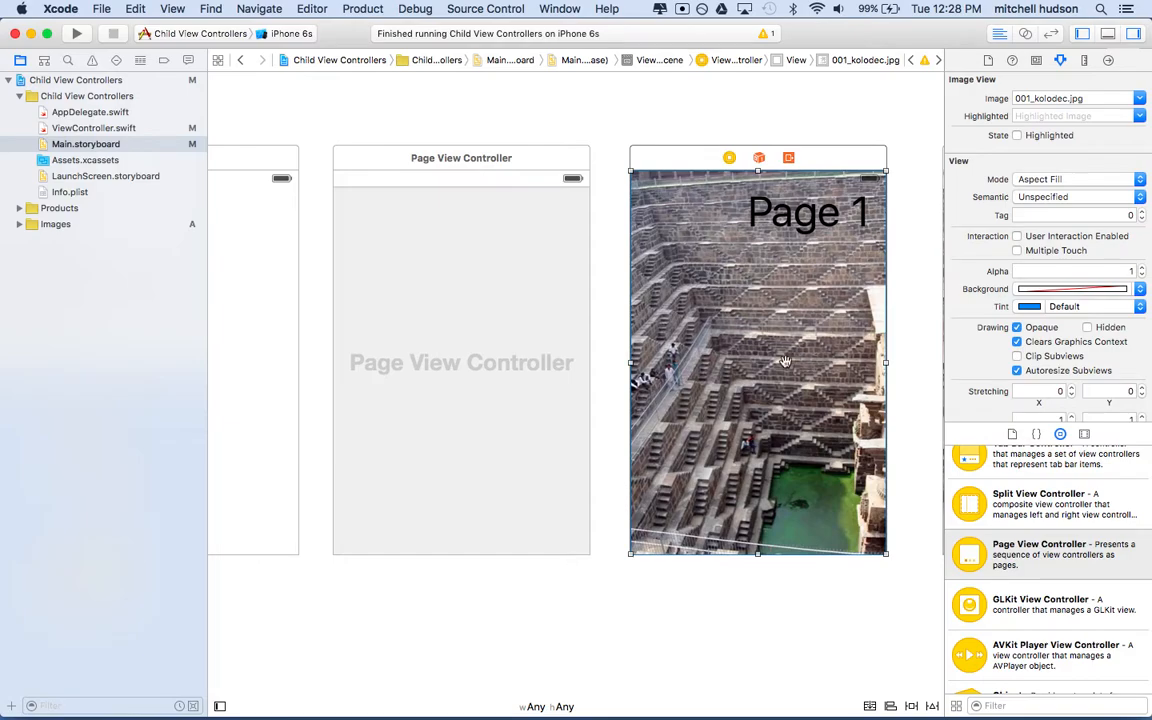
pyautogui.moveTo(696, 240)
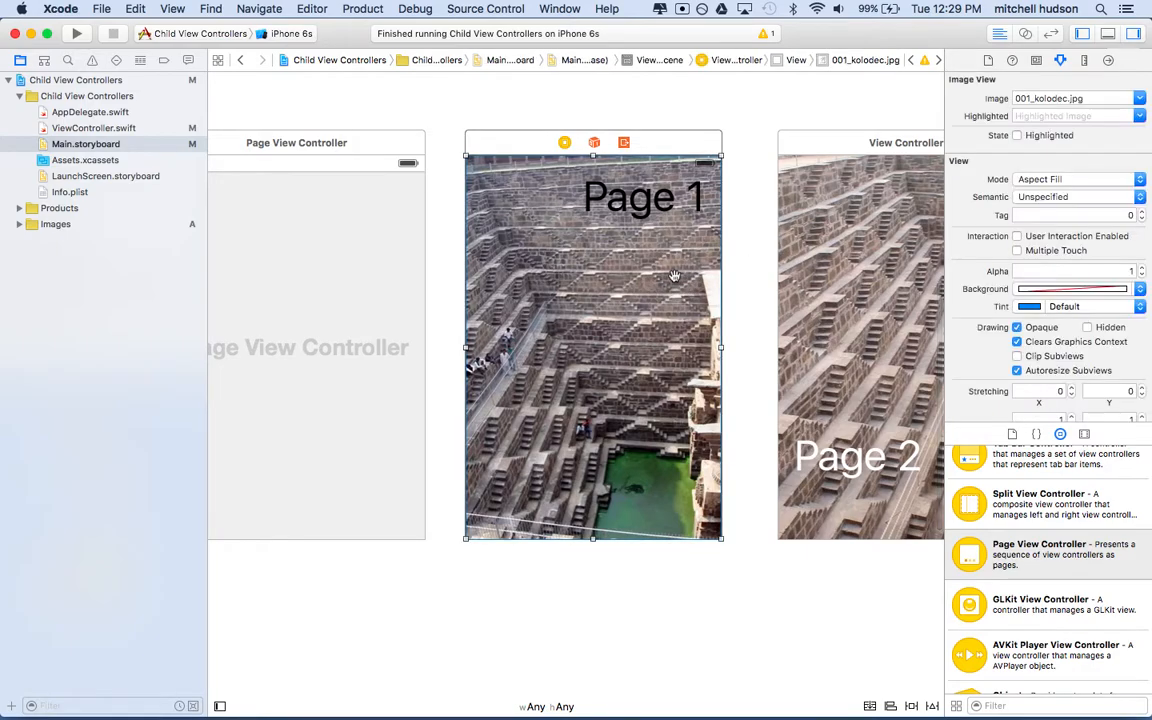
pyautogui.scroll(3)
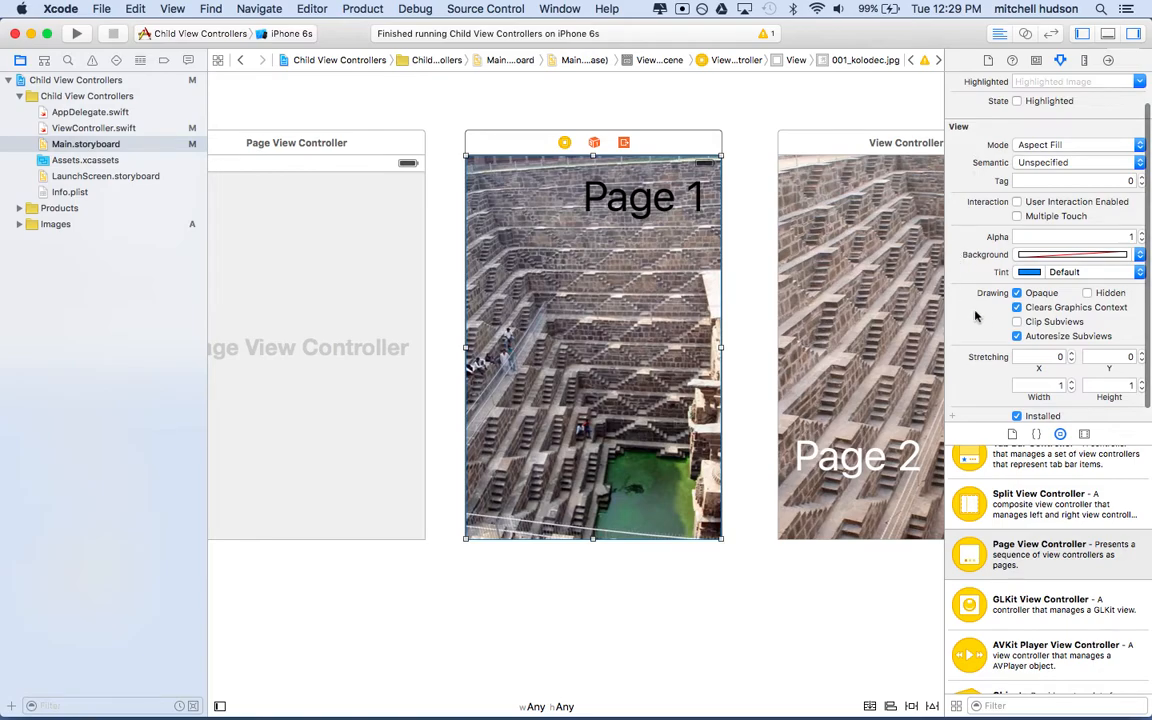
pyautogui.click(1018, 320)
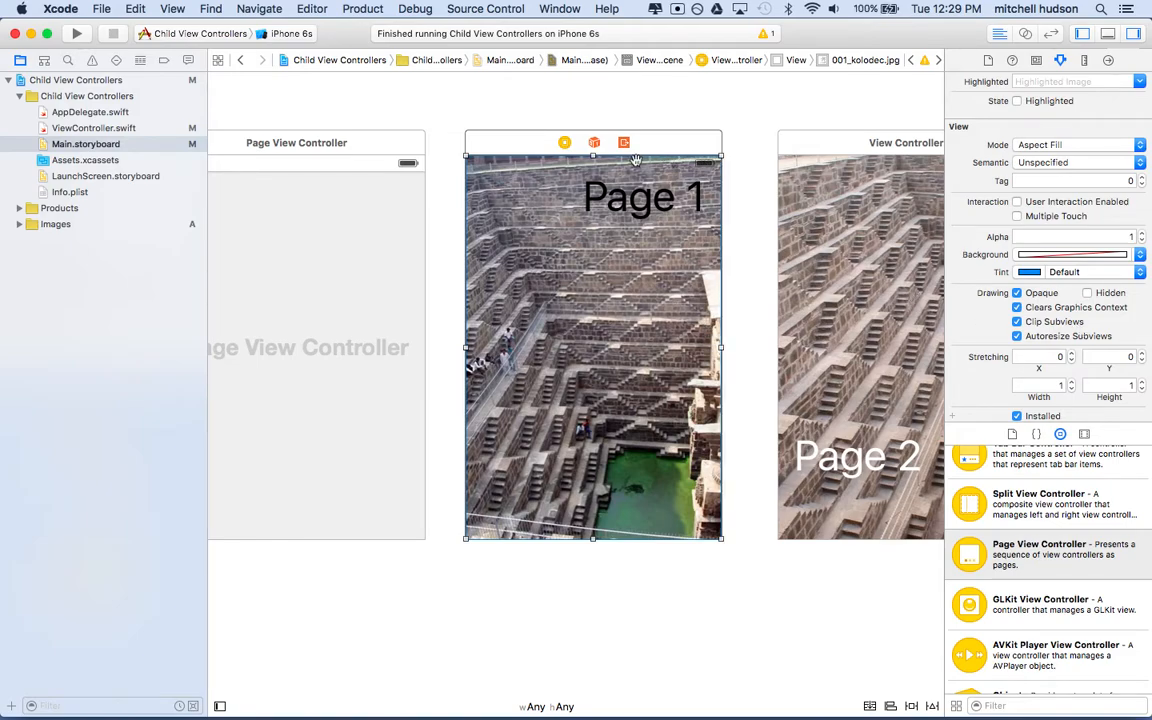
pyautogui.moveTo(504, 432)
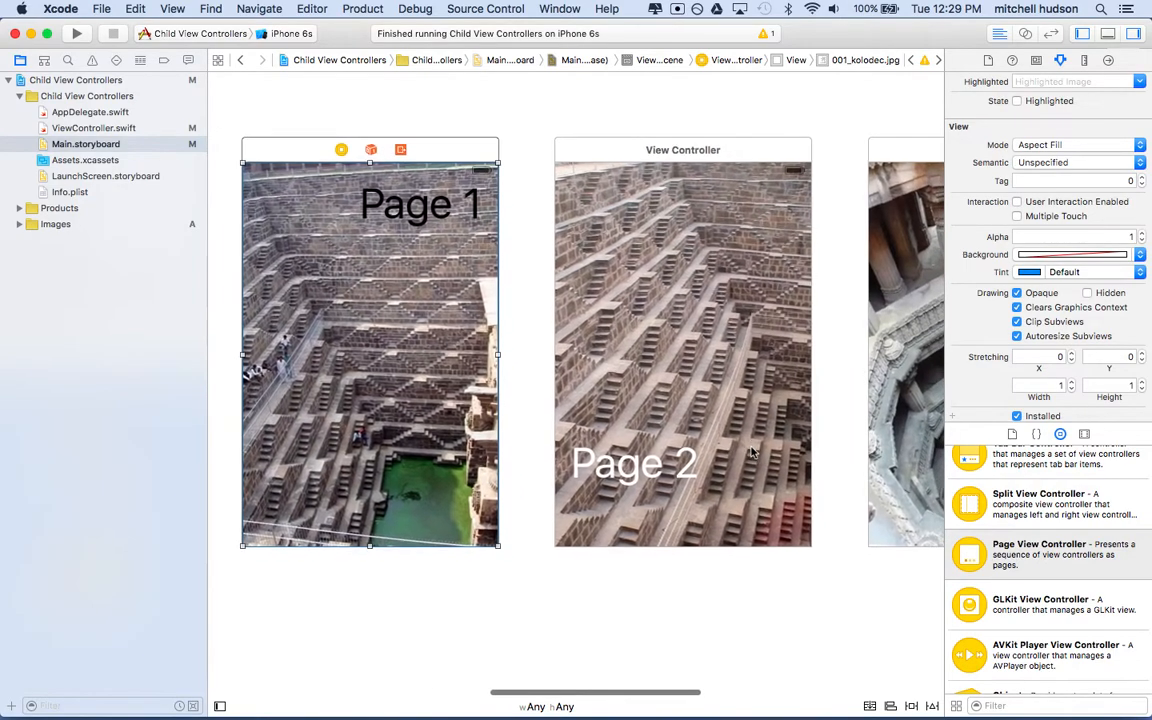
# - Enable Clip Subviews on the Page 2 stepwell image as well
pyautogui.click(684, 350)
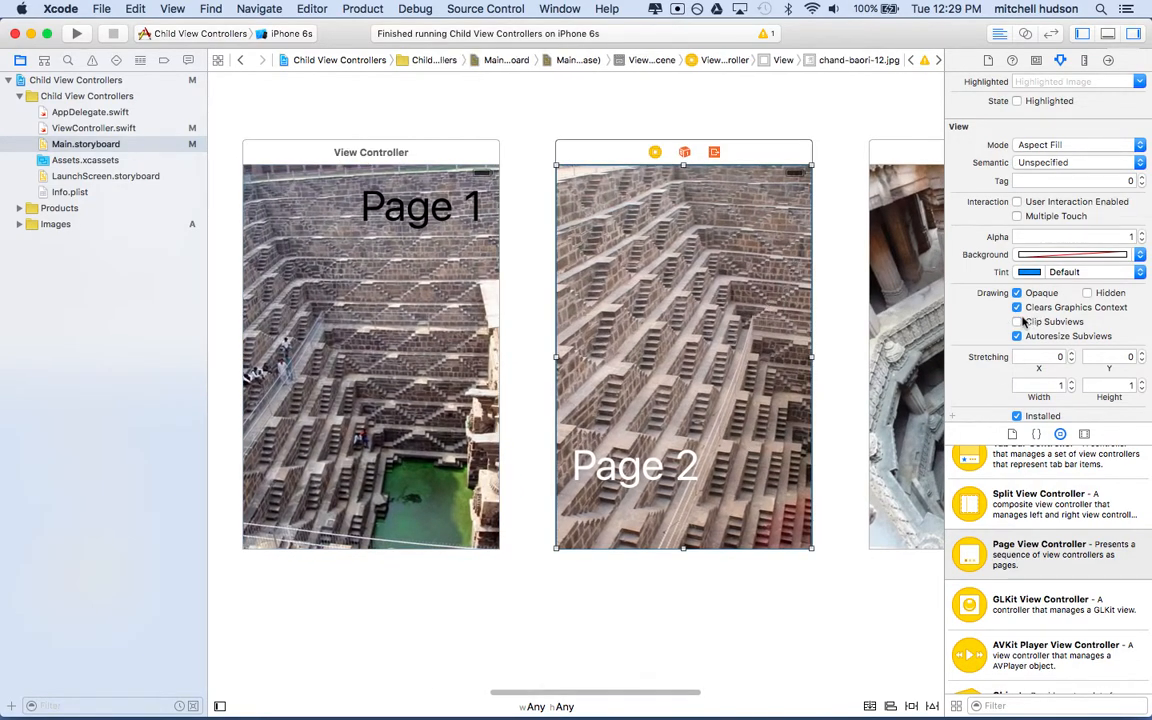
pyautogui.click(1016, 320)
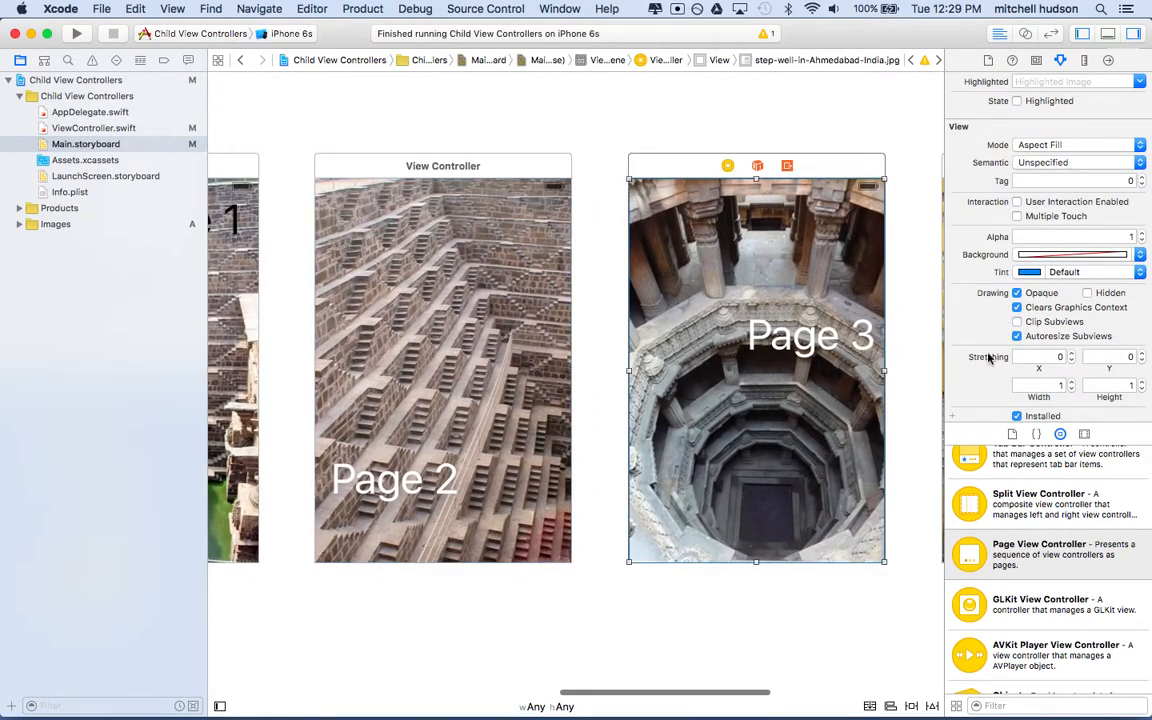
pyautogui.hscroll(3)
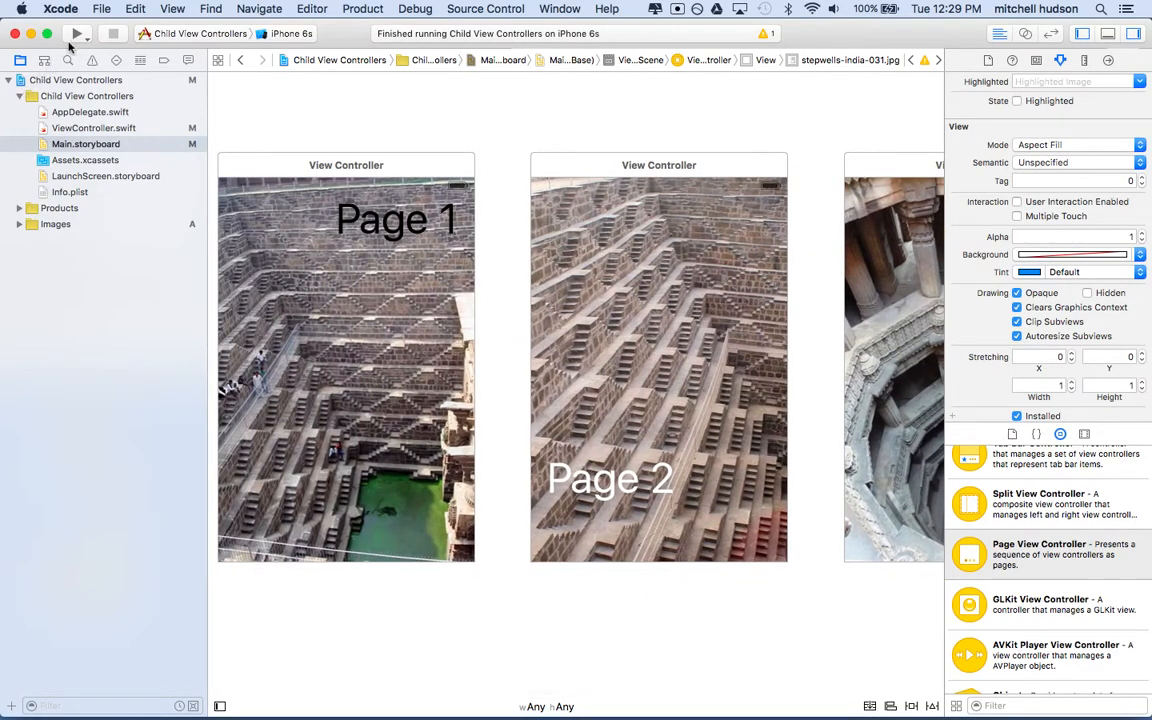
# - Select the Page View Controller to show its horizontal scroll-transition attributes
pyautogui.click(76, 32)
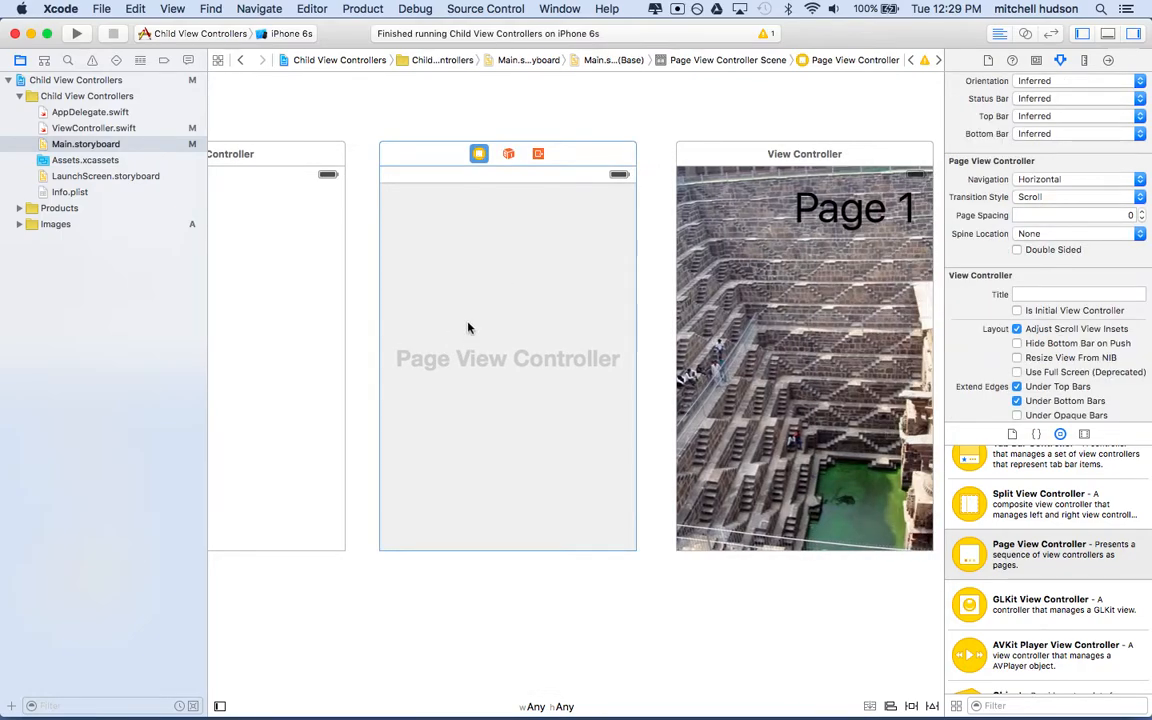
pyautogui.moveTo(490, 340)
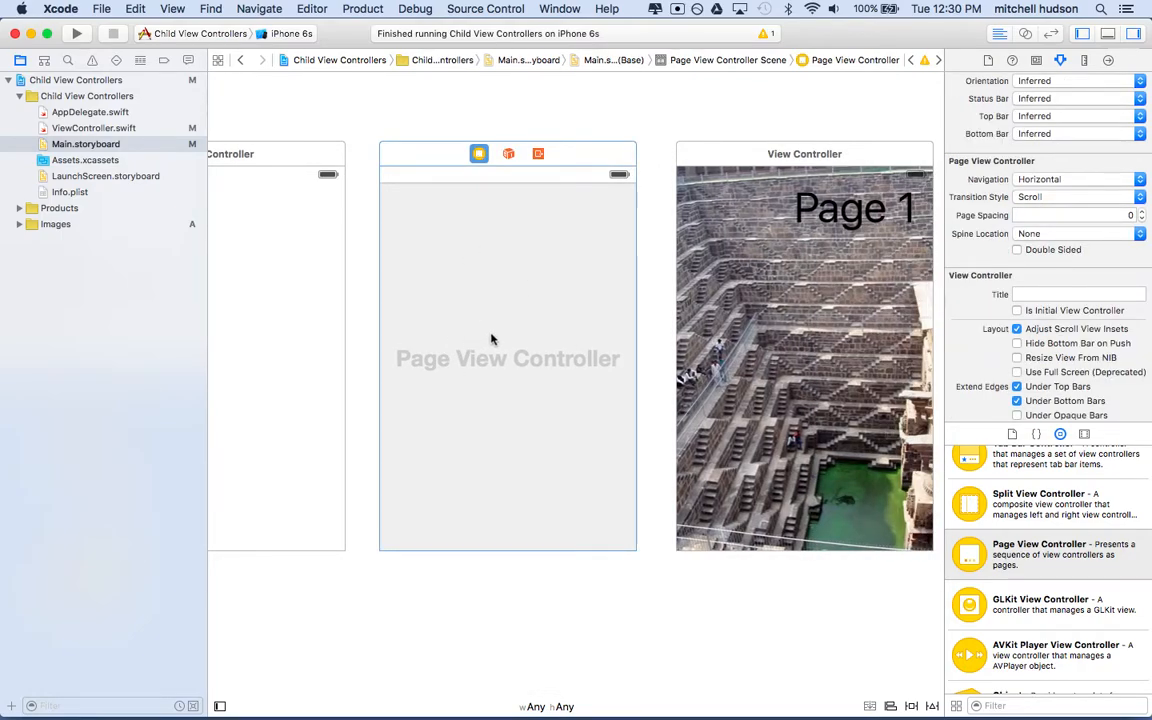
# - Set the Page View Controller navigation to Vertical and rebuild and run the app
pyautogui.click(1140, 196)
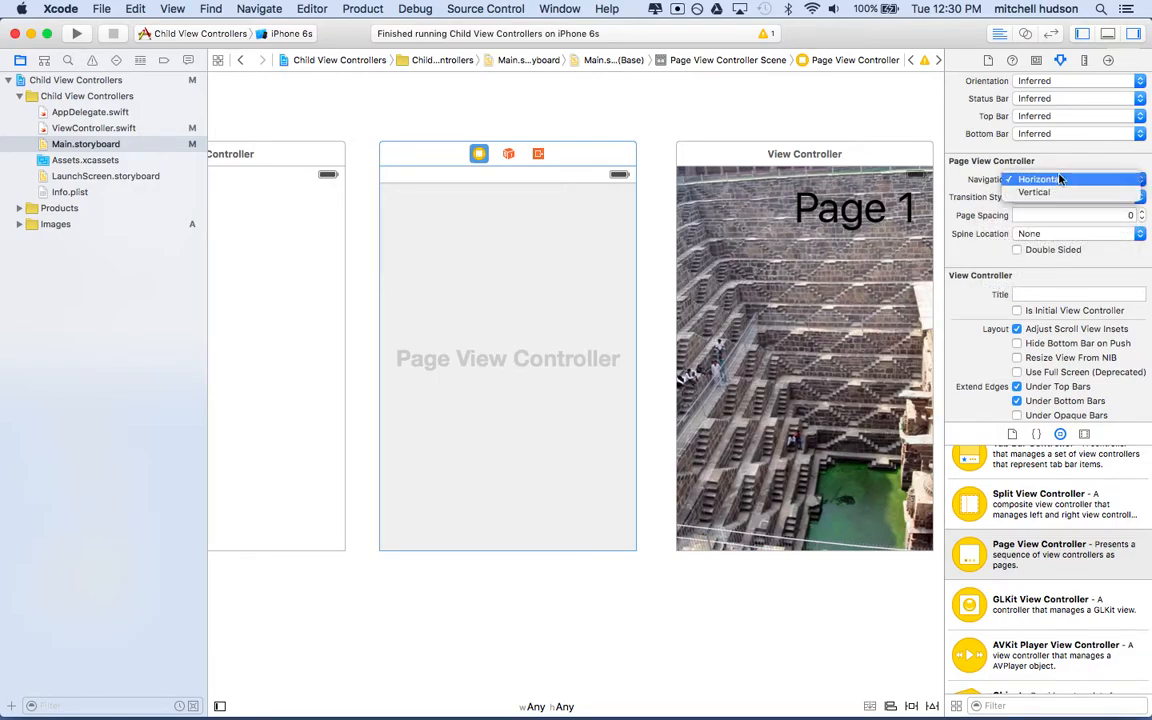
pyautogui.moveTo(1060, 192)
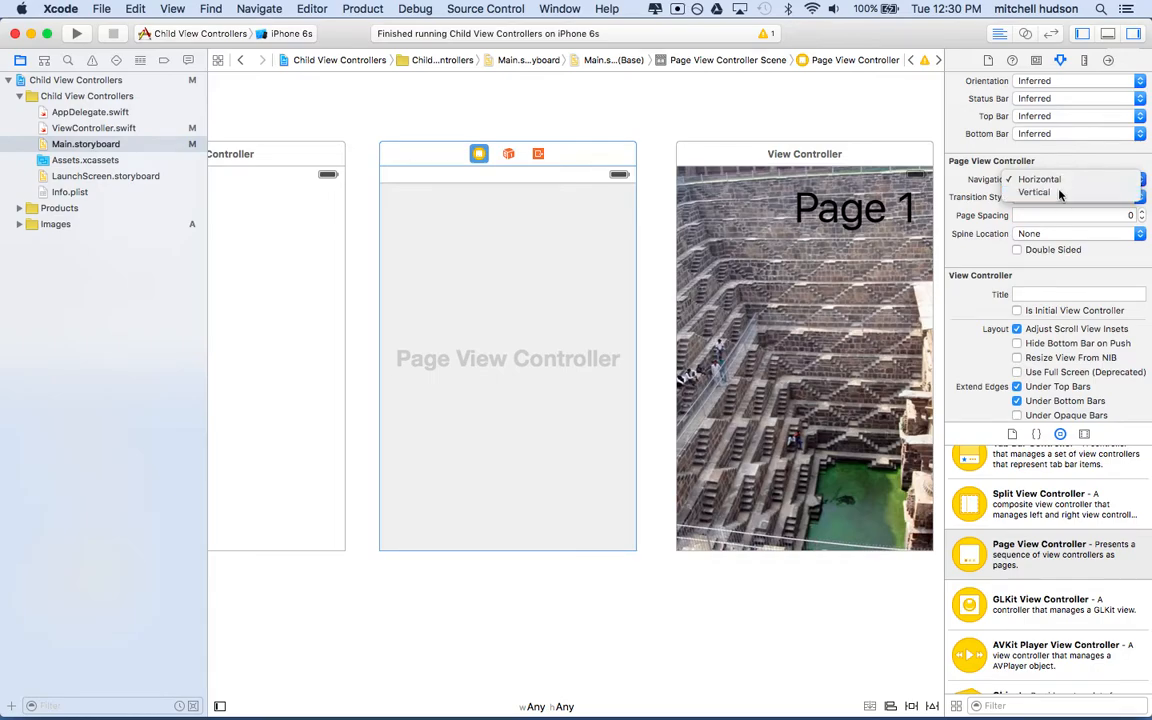
pyautogui.click(1032, 192)
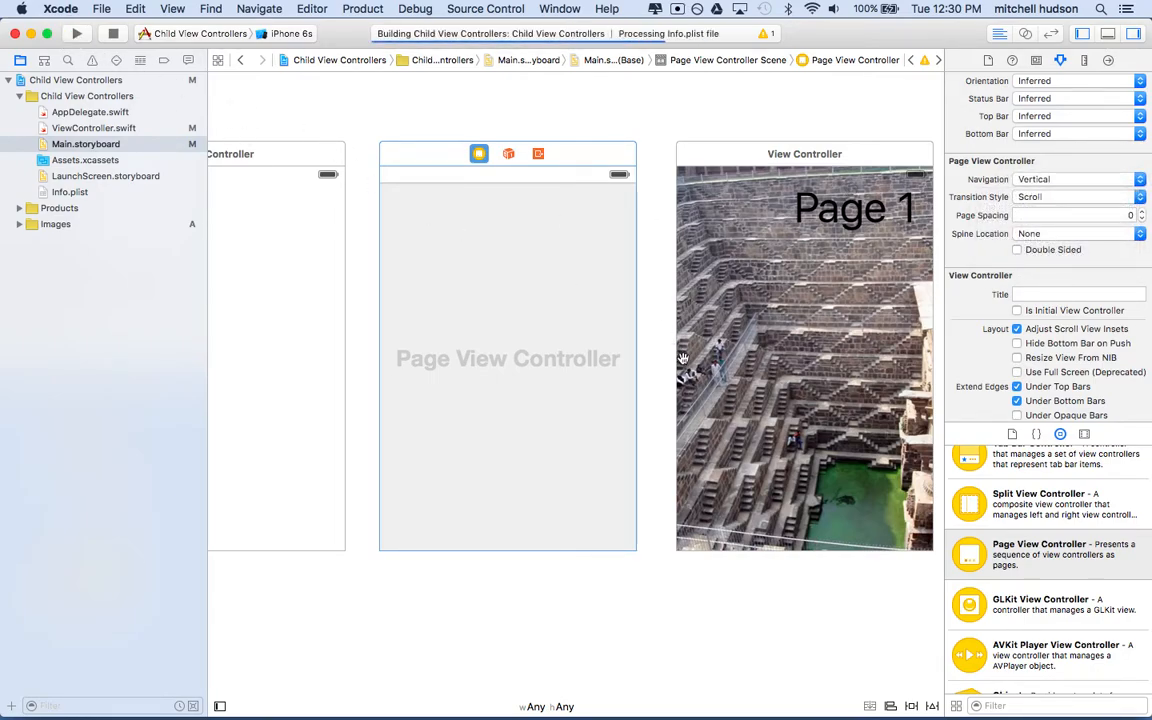
pyautogui.click(76, 32)
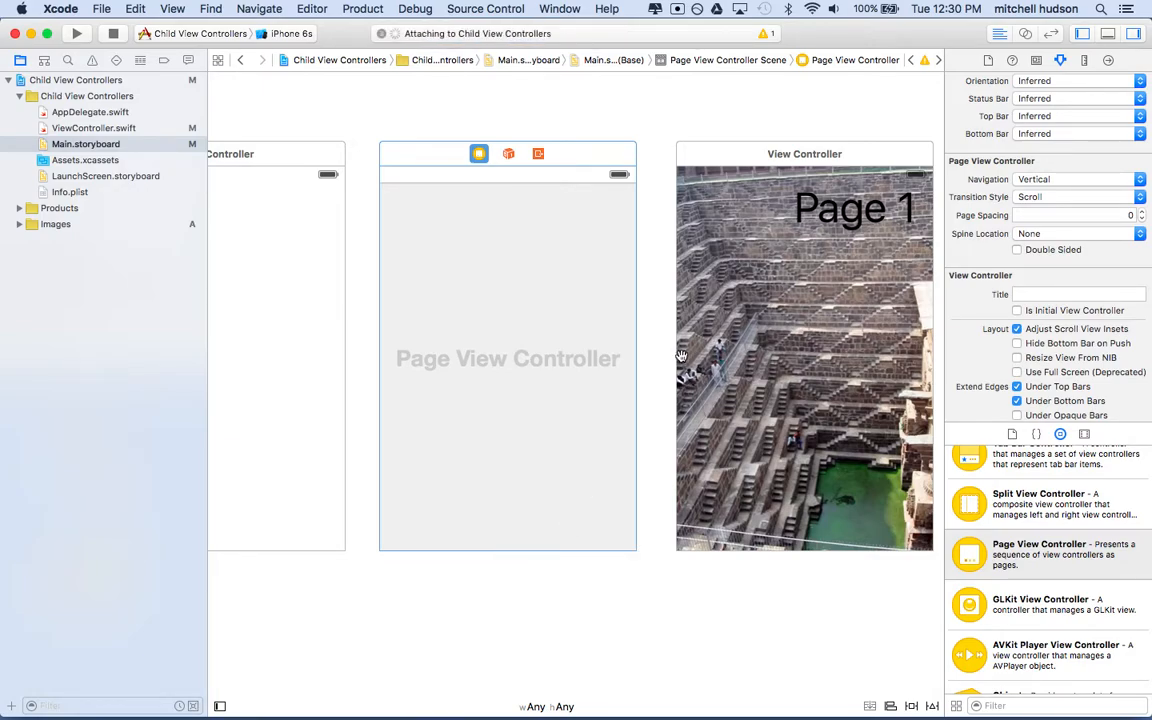
pyautogui.click(76, 32)
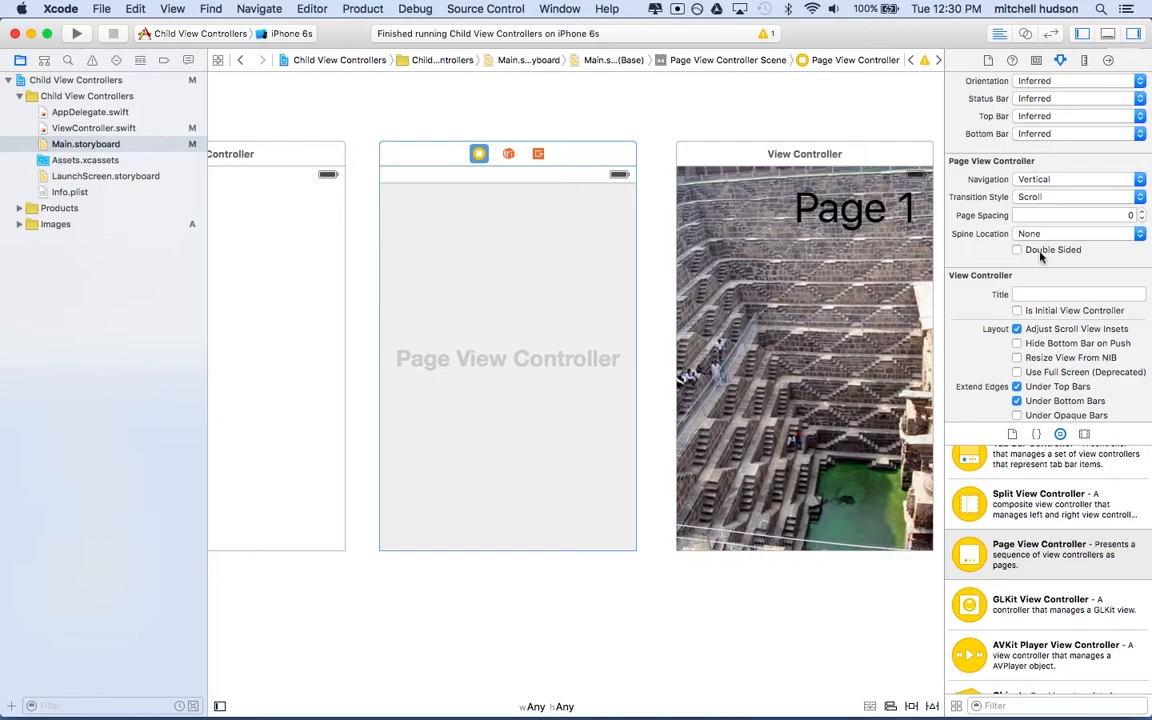
pyautogui.click(1016, 248)
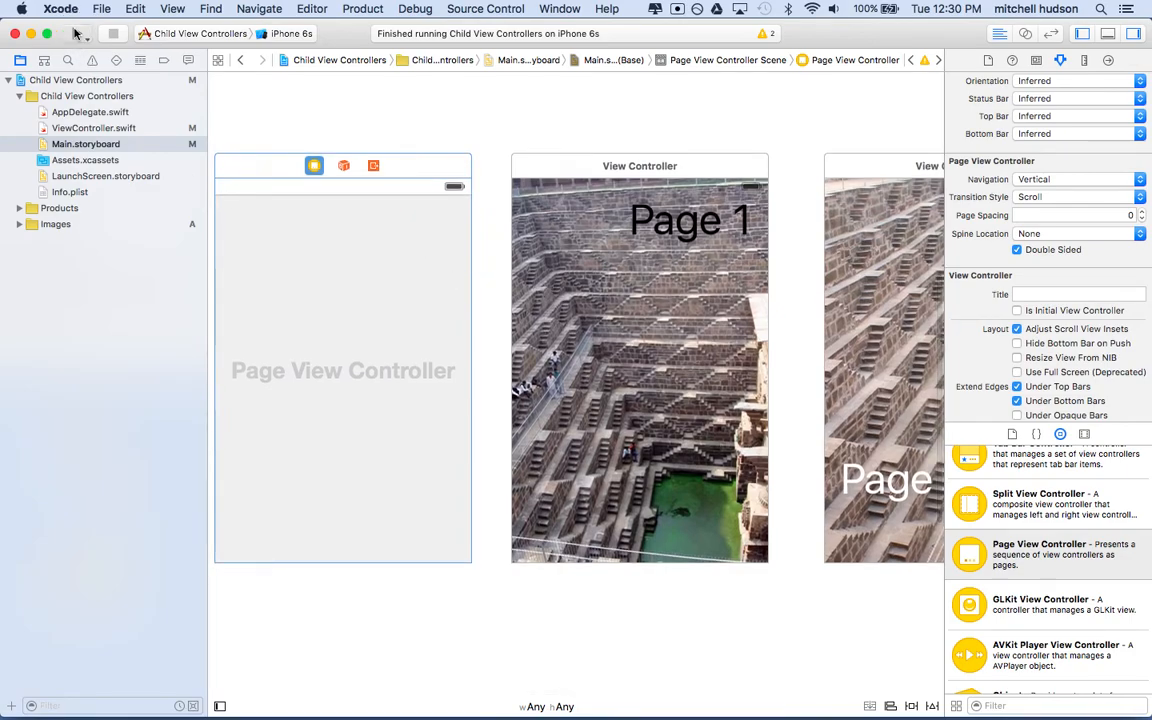
pyautogui.click(76, 32)
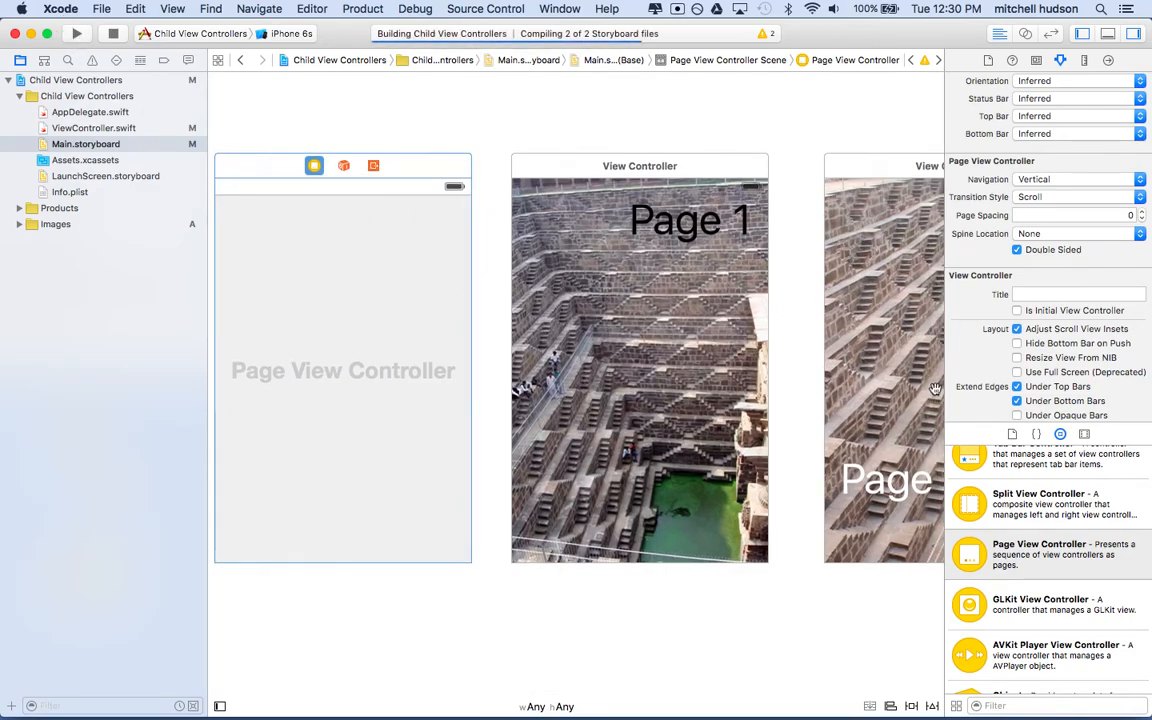
pyautogui.click(76, 32)
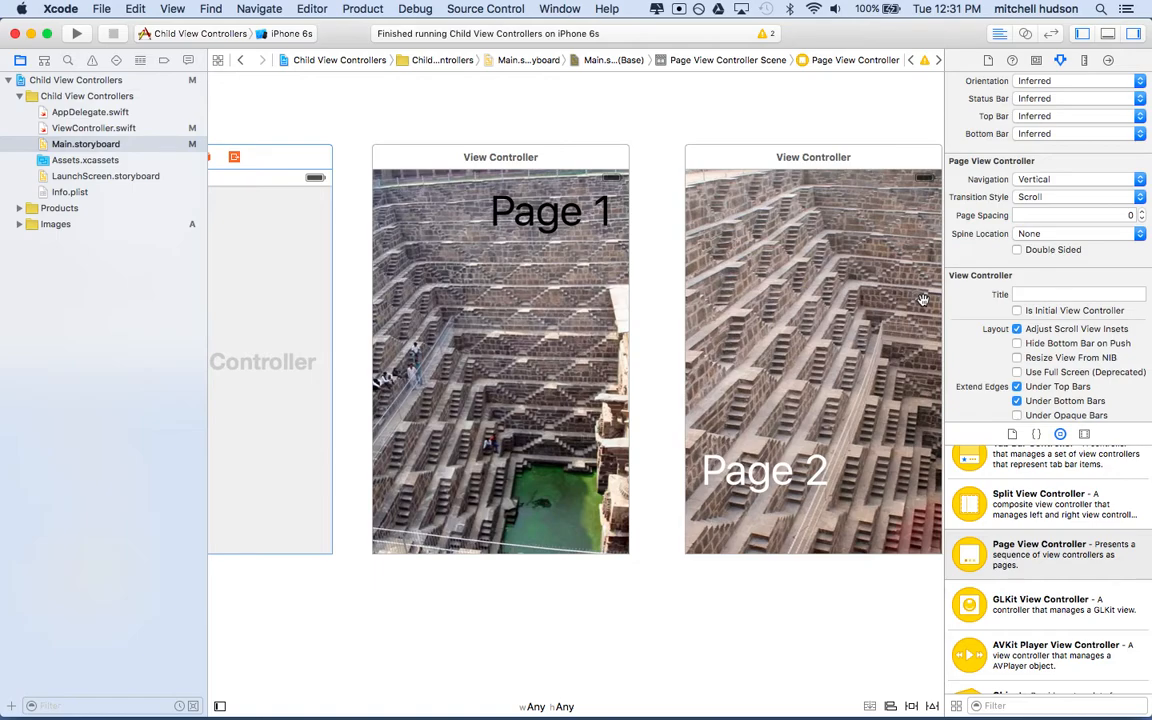
pyautogui.moveTo(644, 396)
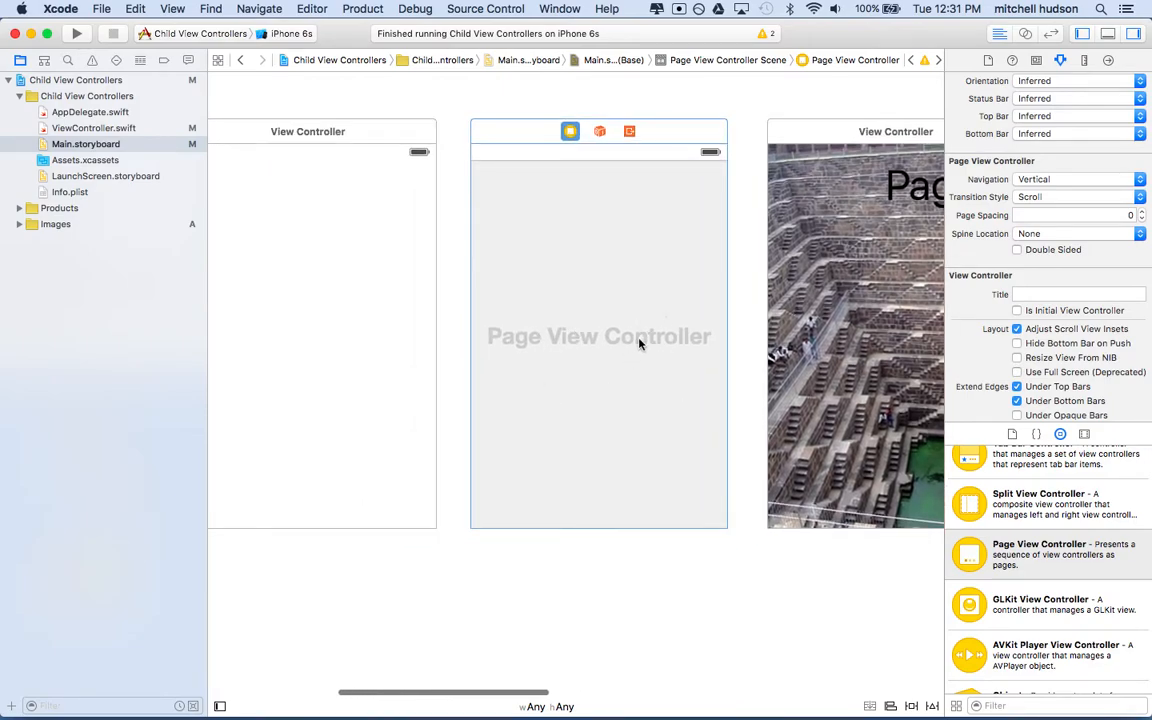
pyautogui.hscroll(3)
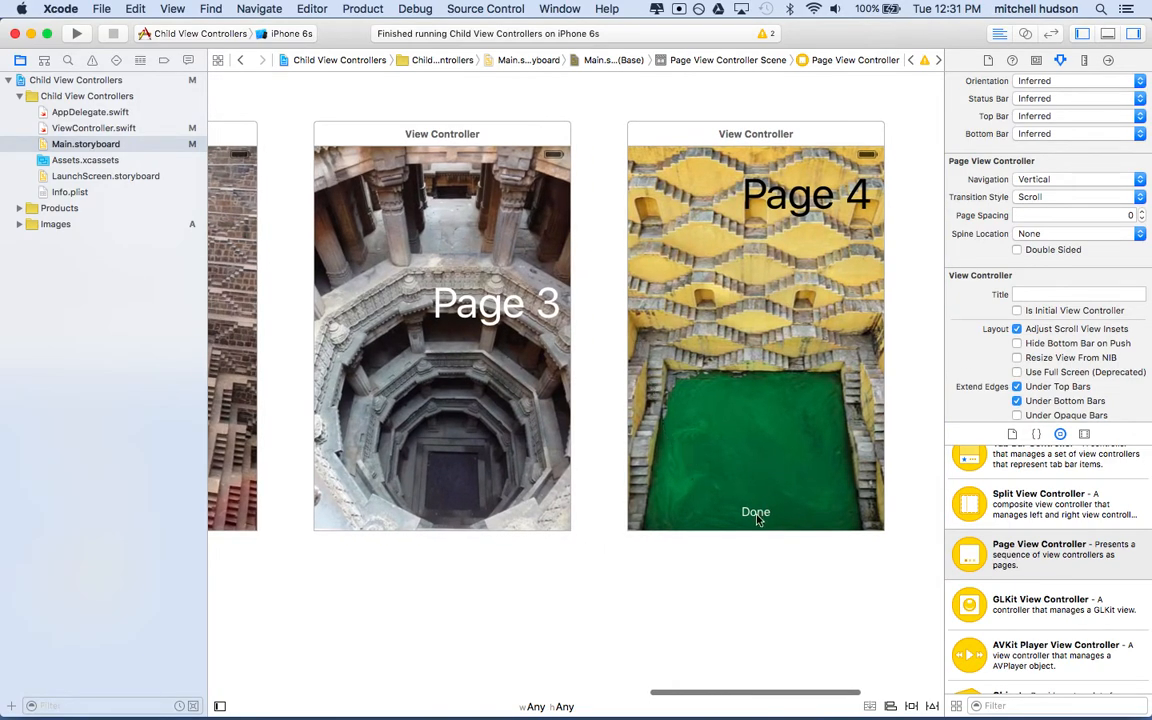
pyautogui.click(756, 512)
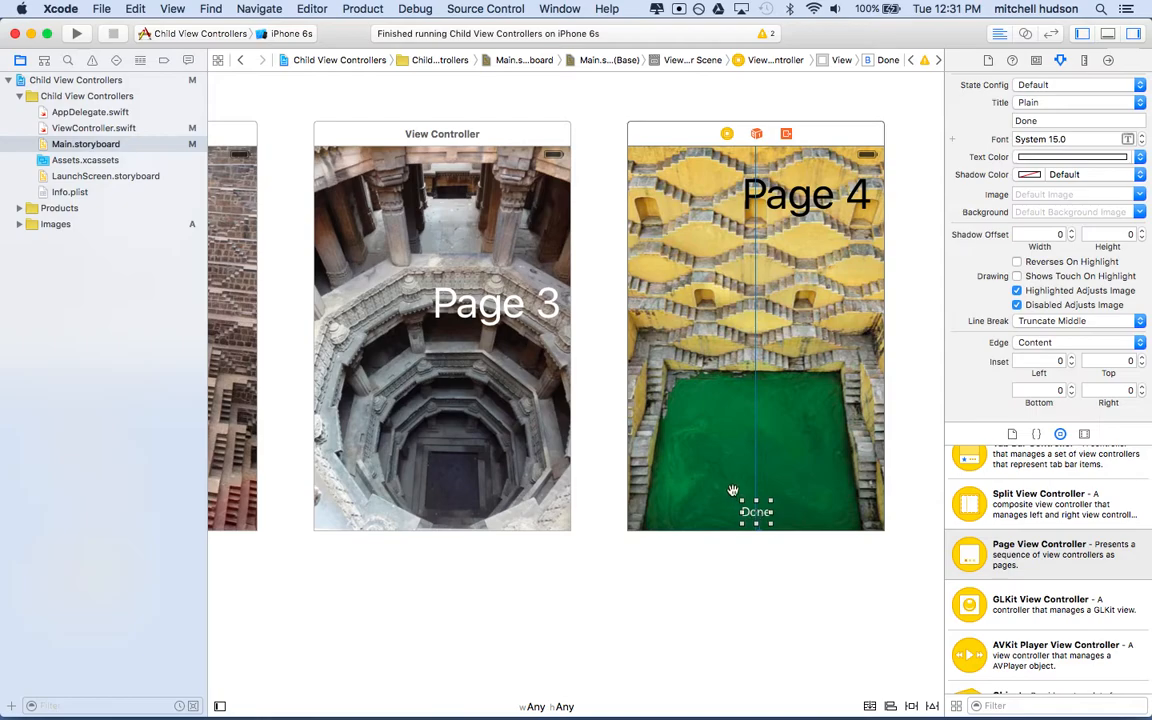
pyautogui.moveTo(828, 348)
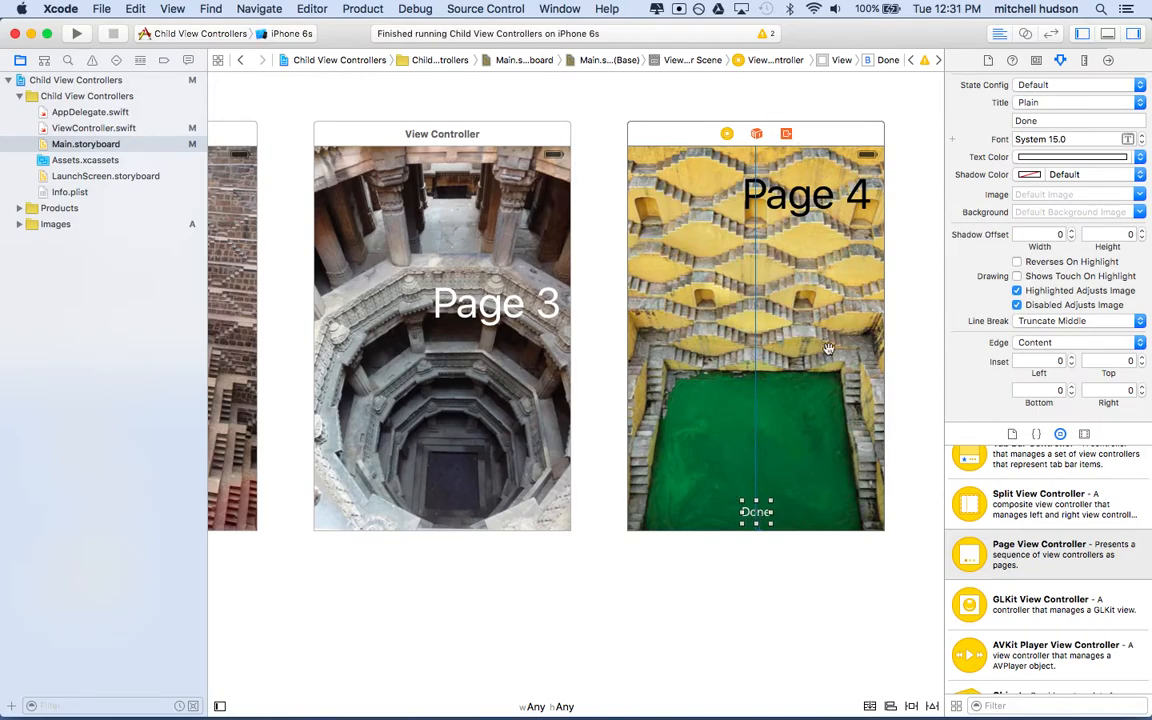
pyautogui.moveTo(764, 512)
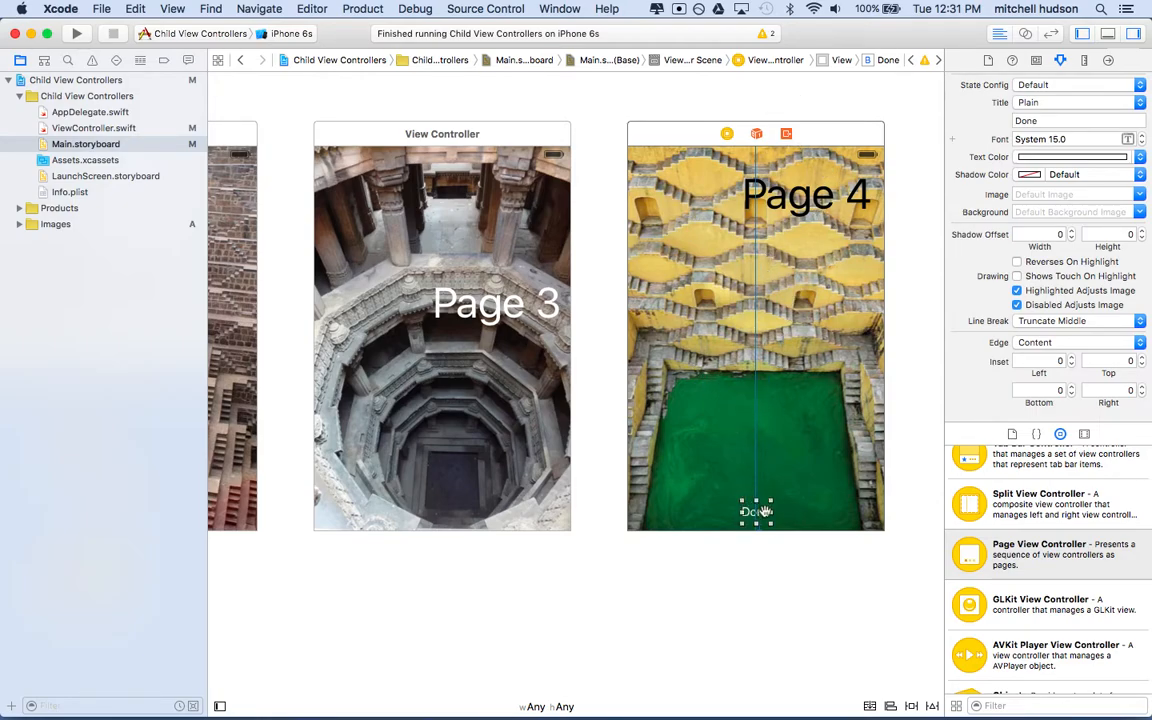
pyautogui.moveTo(662, 340)
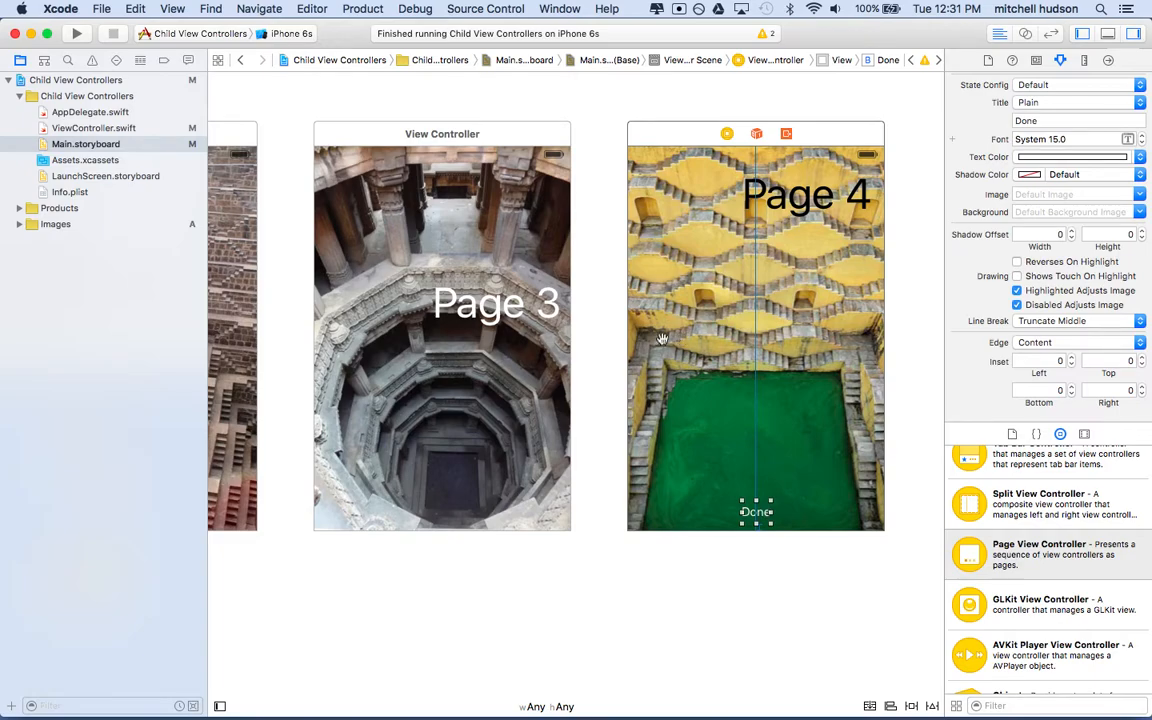
pyautogui.hscroll(-3)
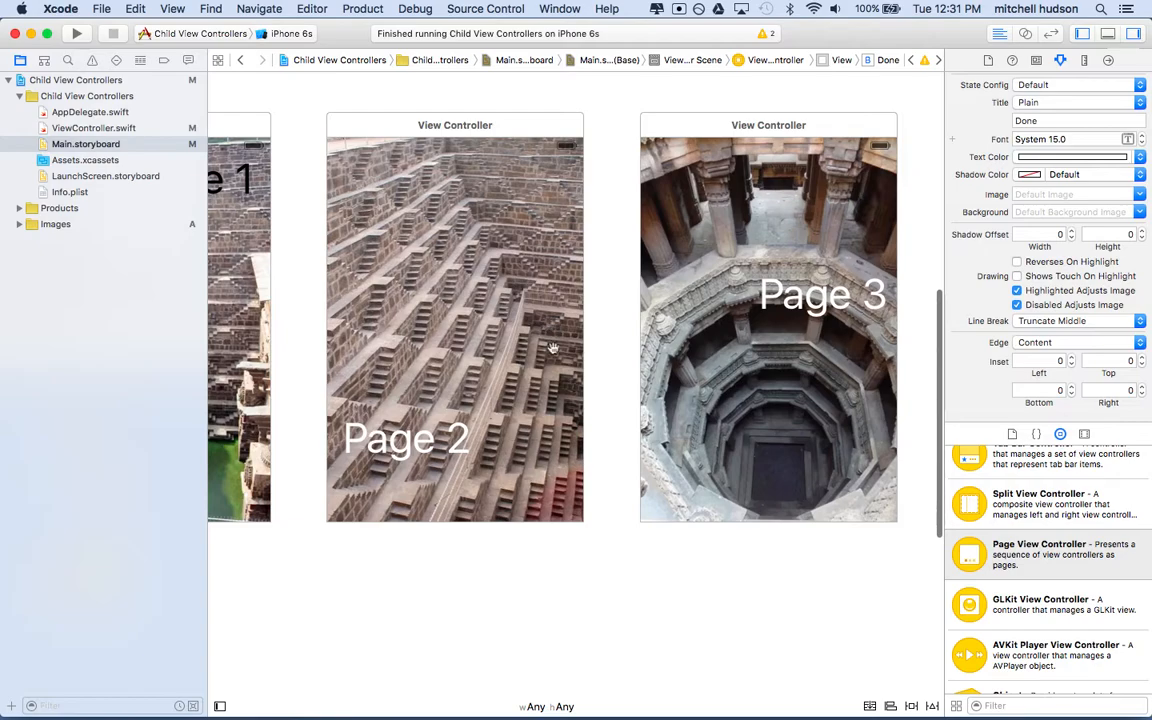
pyautogui.moveTo(504, 600)
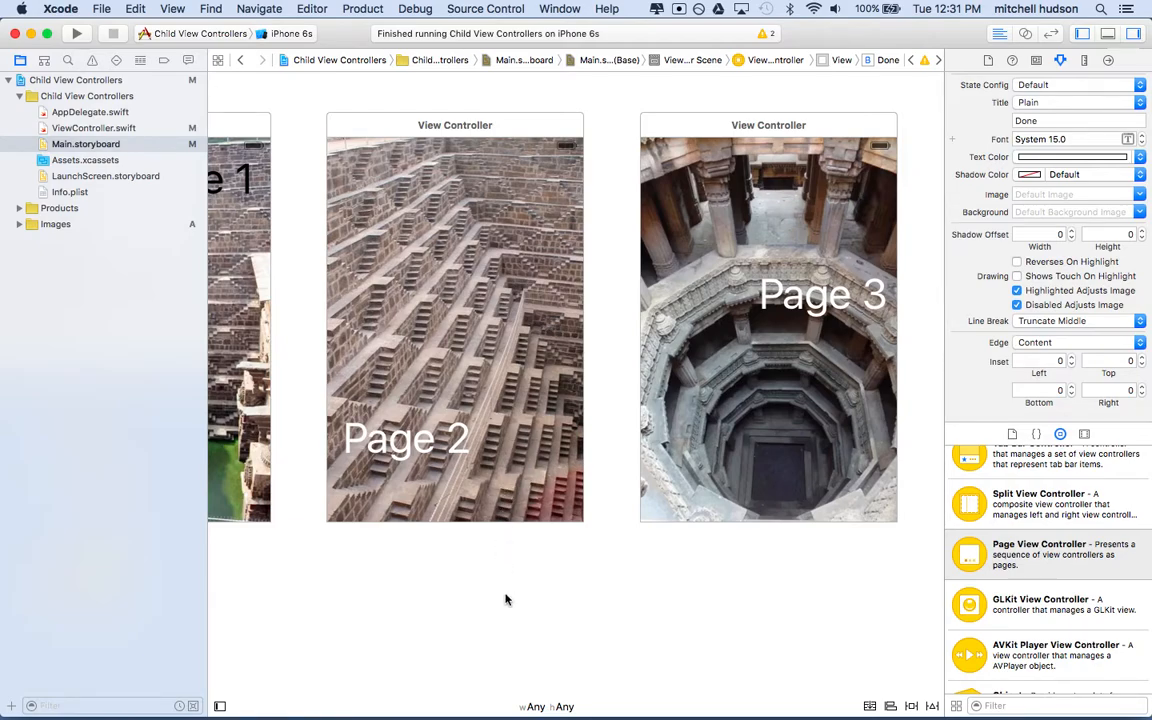